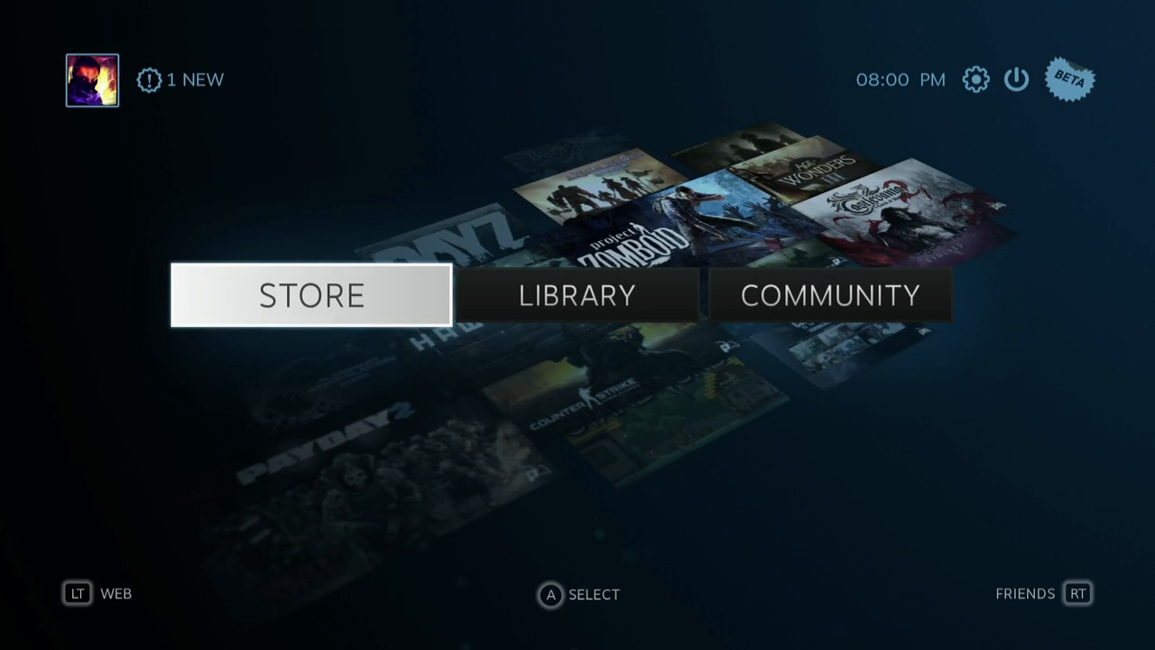
Step: Exit Big Picture mode via the power menu's Return to Desktop option
left_click(1015, 80)
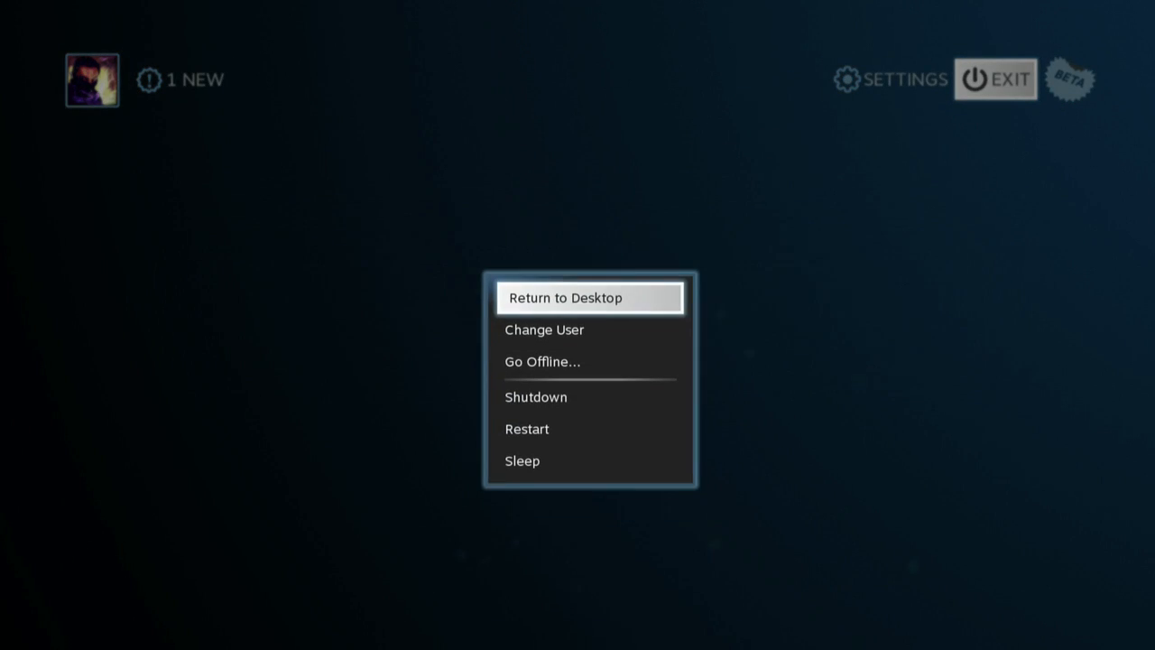
left_click(567, 298)
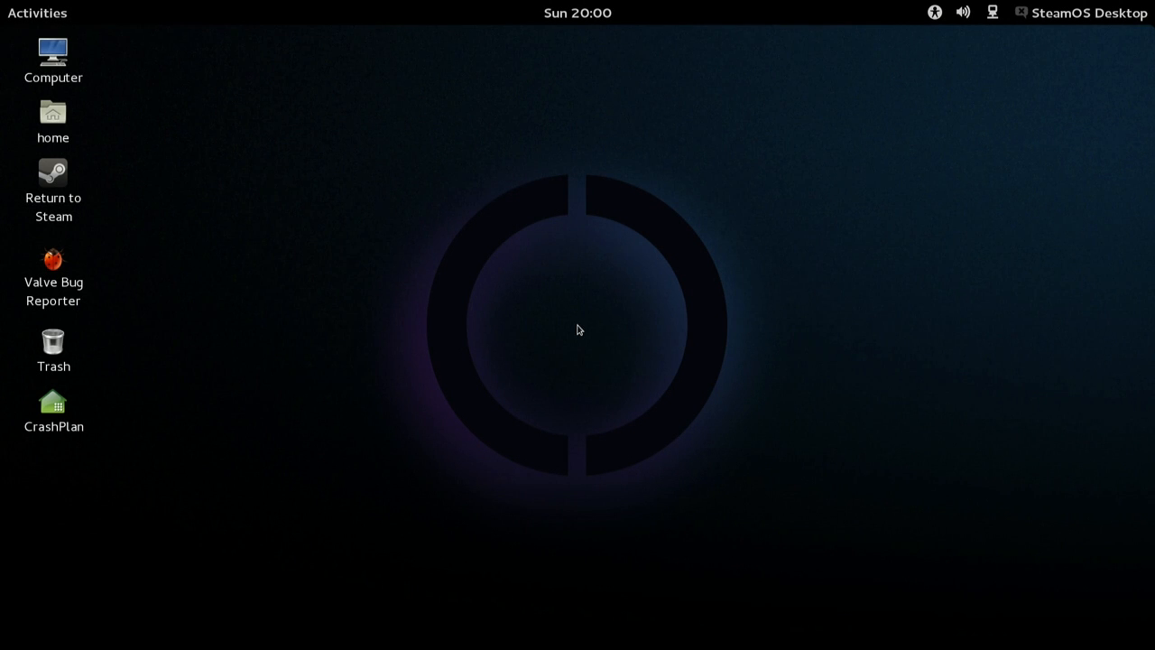
mouse_move(264, 284)
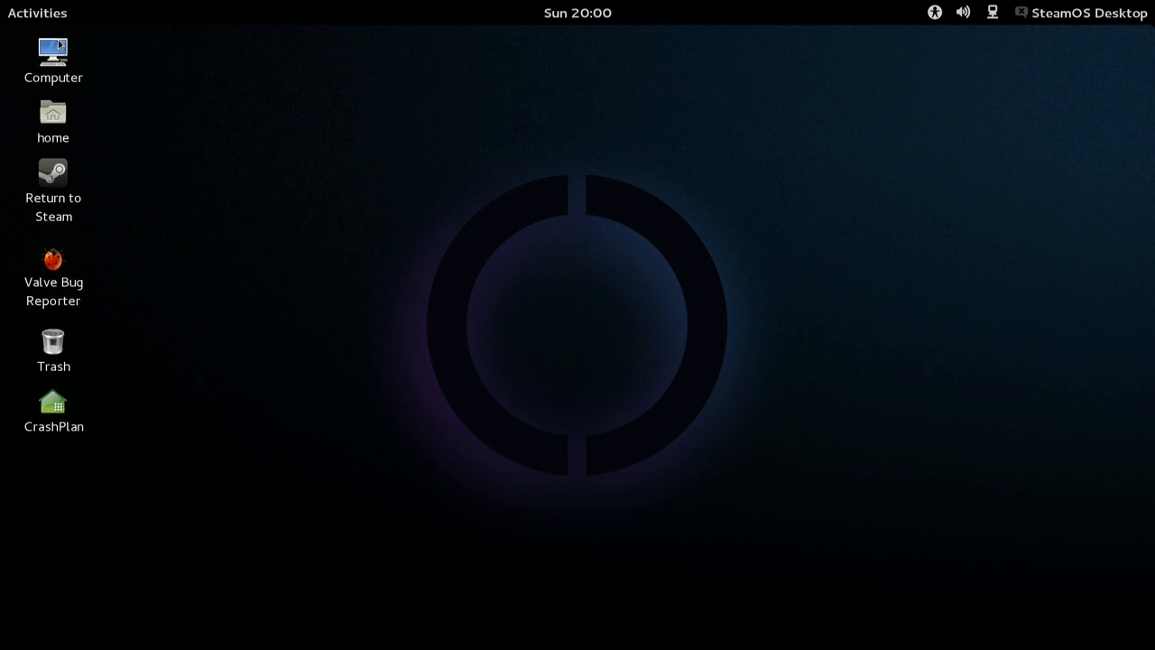
Step: Run 'sudo apt-get install xbmc' in a terminal and answer y to install it with dependencies
left_click(37, 13)
type("sudo apt")
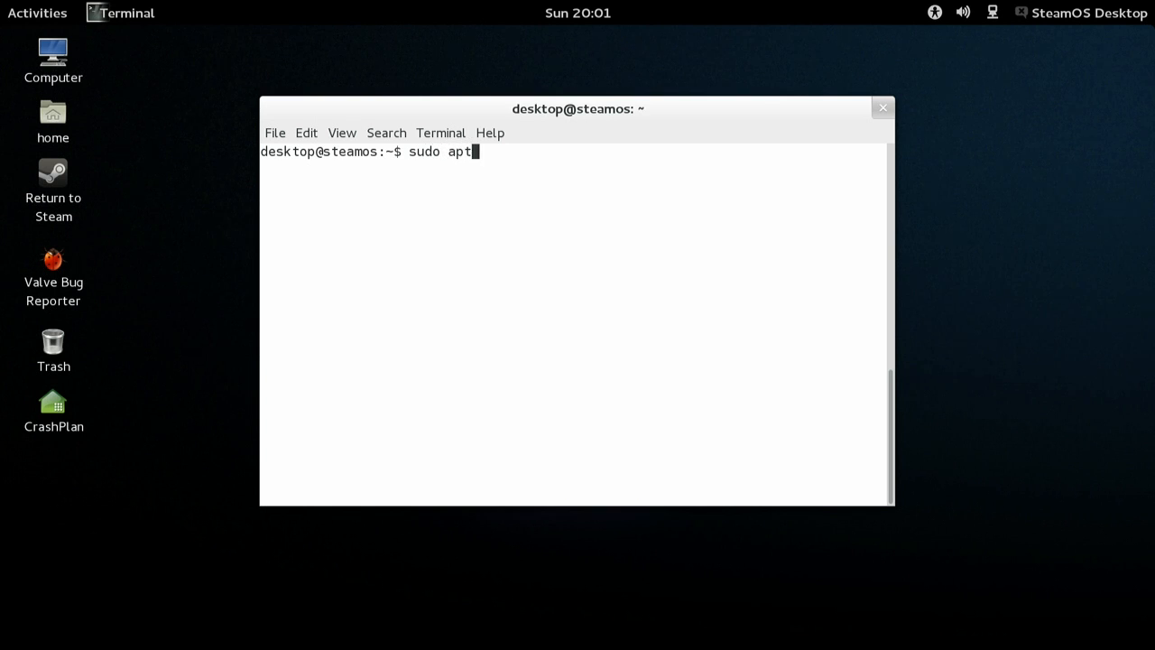
type("-get insta")
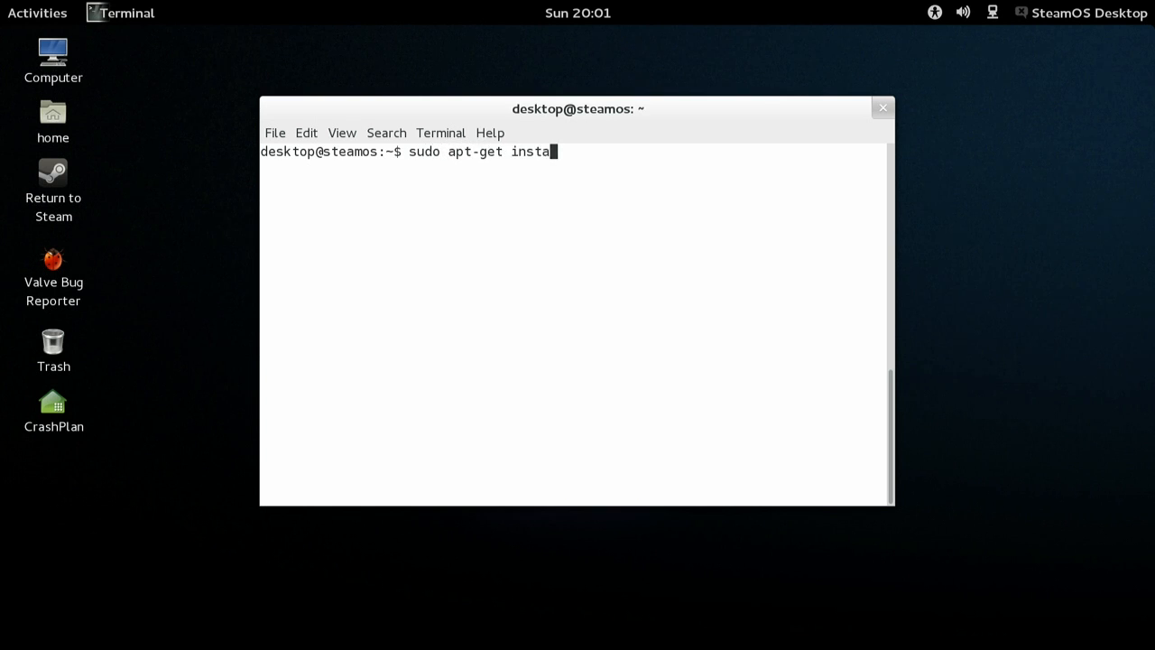
type("ll xbm")
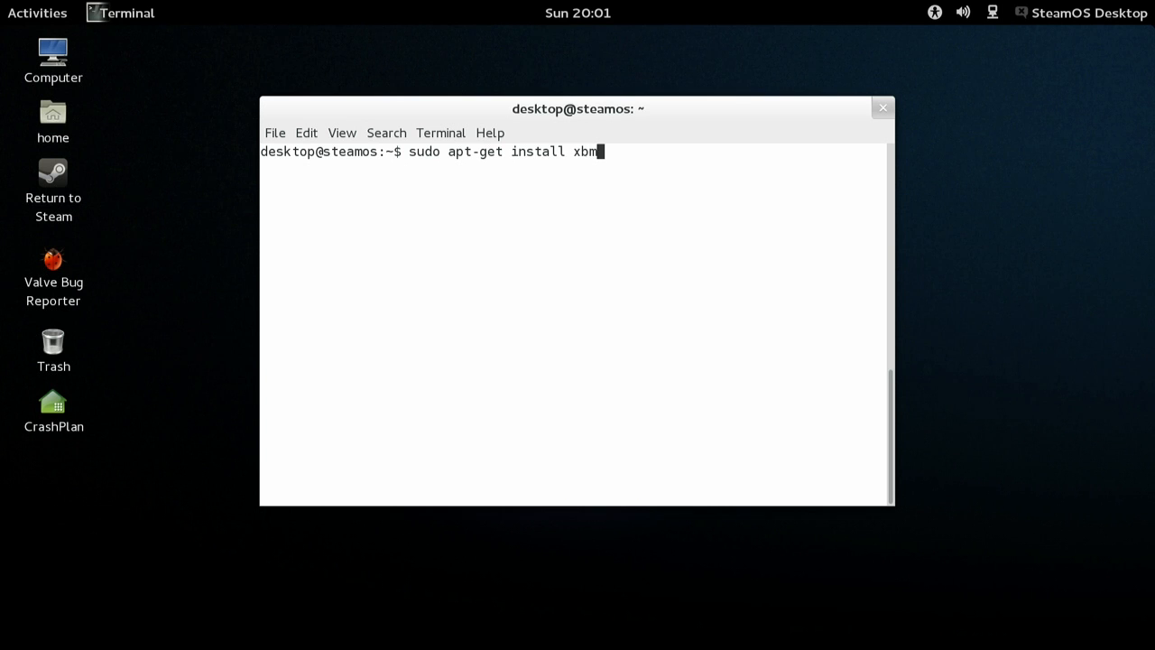
key("Return")
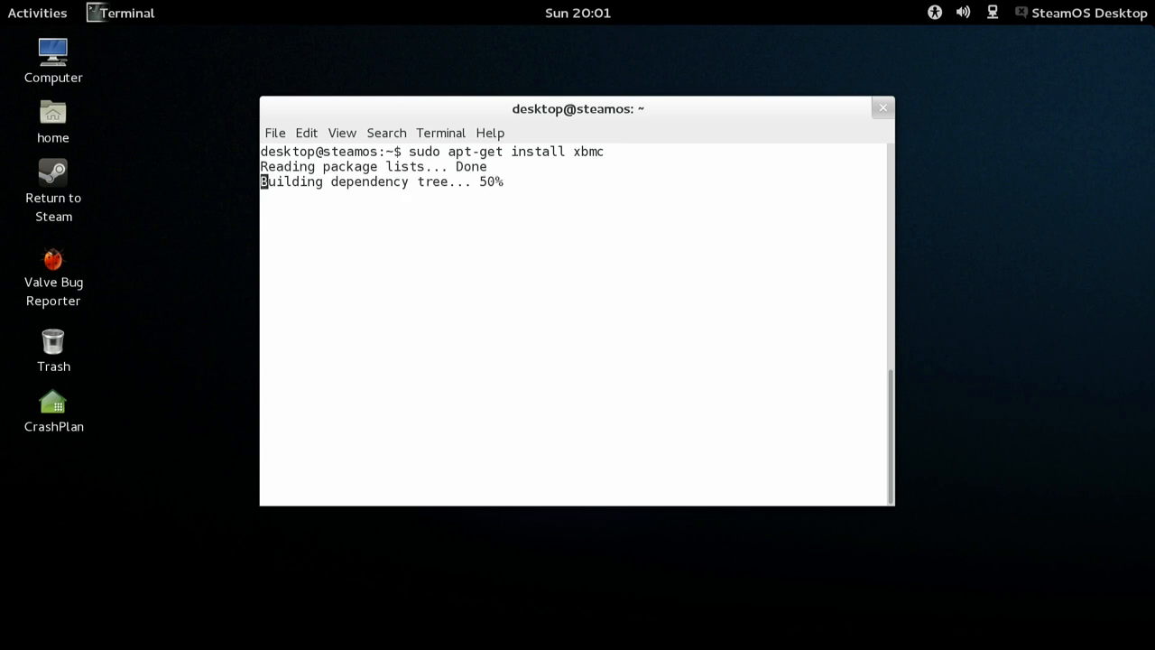
type("you want to continue [Y/n]? y")
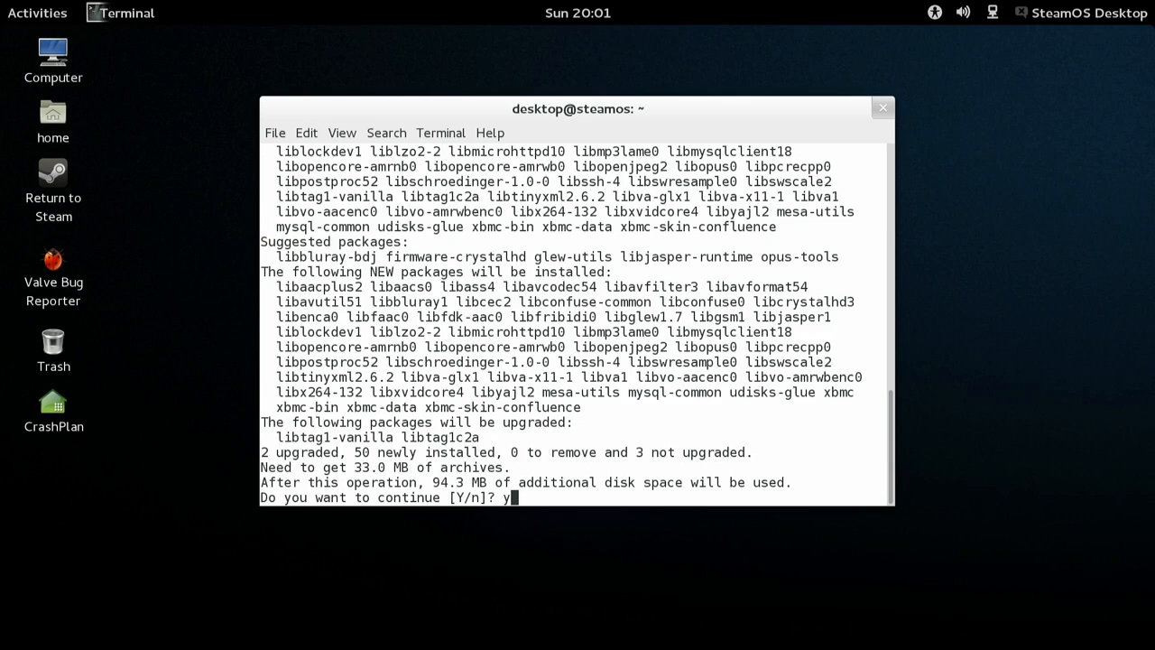
key("Return")
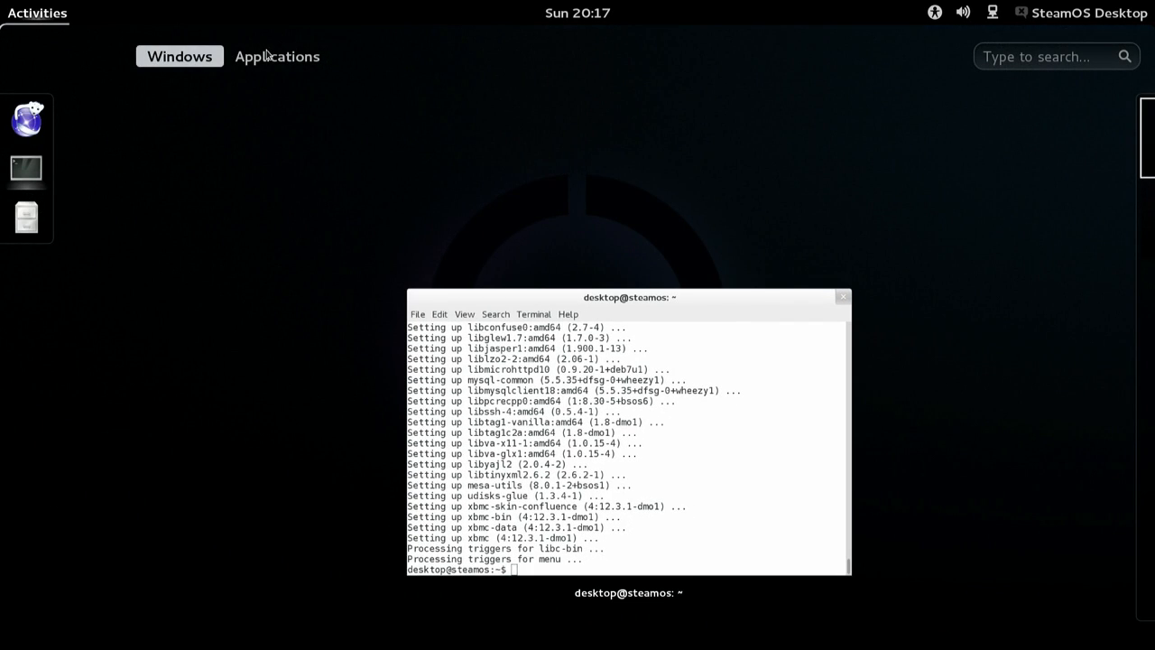
Step: Start XBMC Media Center from the Applications list in Activities
left_click(278, 56)
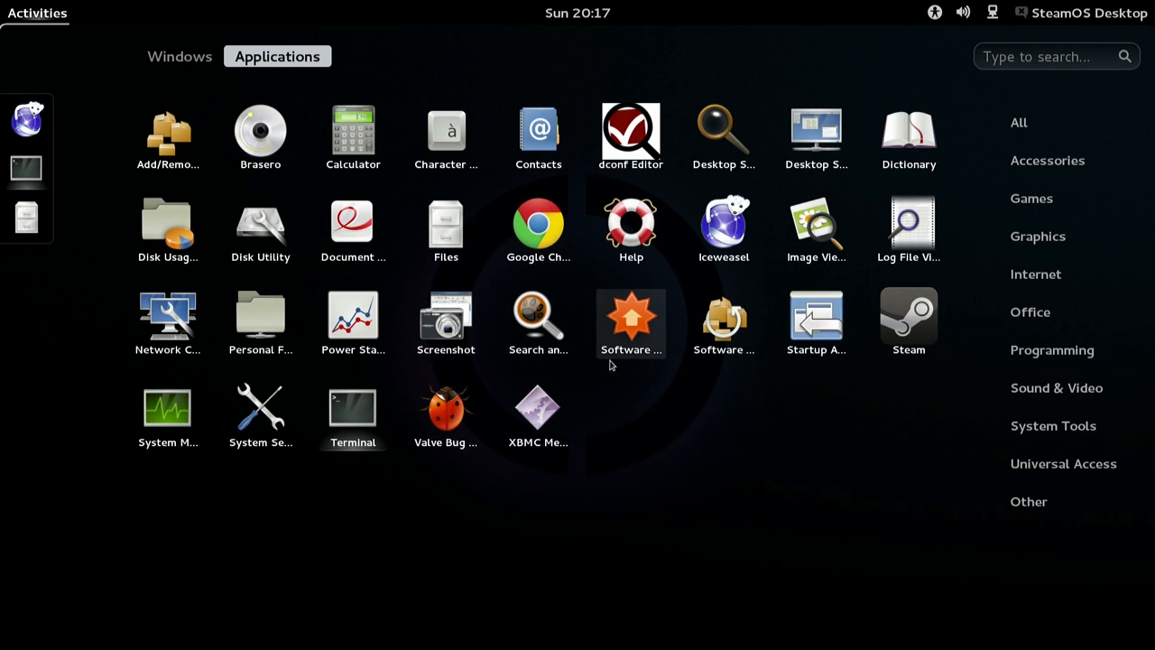
left_click(353, 411)
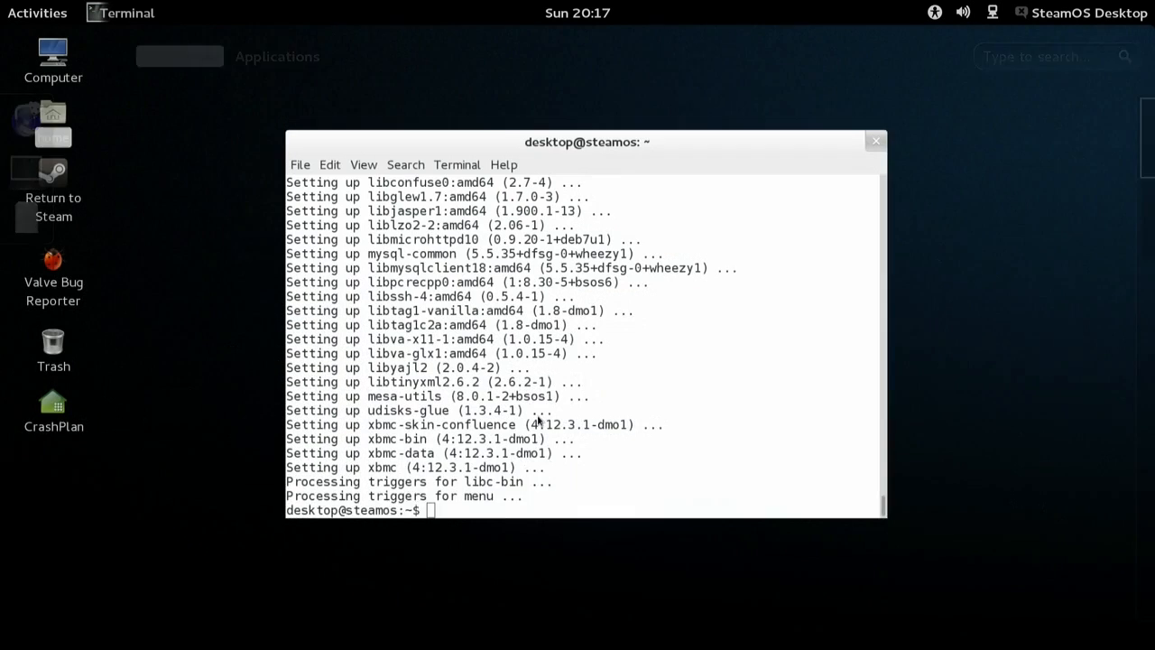
left_click_drag(587, 141, 578, 108)
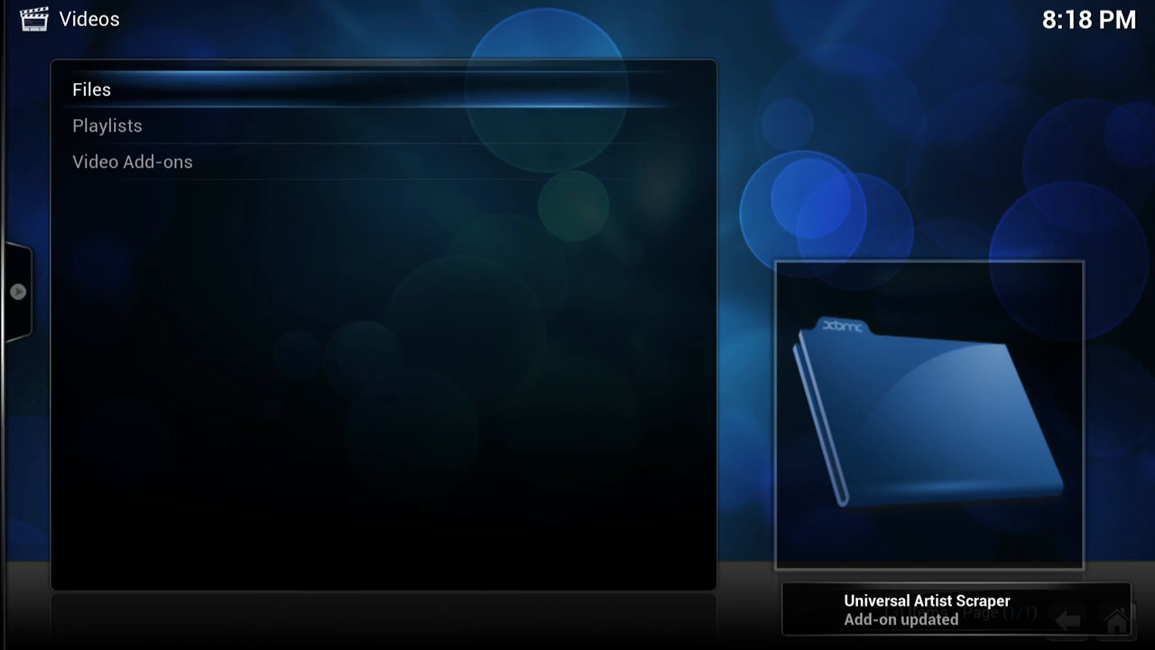
Step: Add a video source pointing to /home/desktop/Videos via Videos > Files > Add Videos
left_click(90, 88)
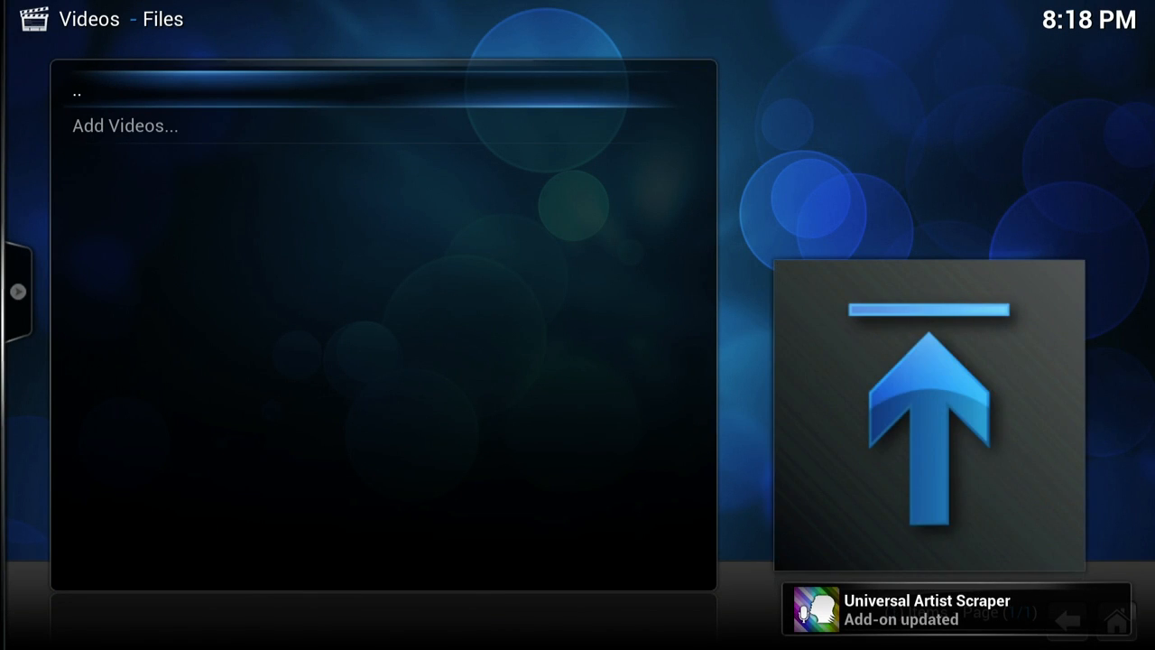
left_click(124, 126)
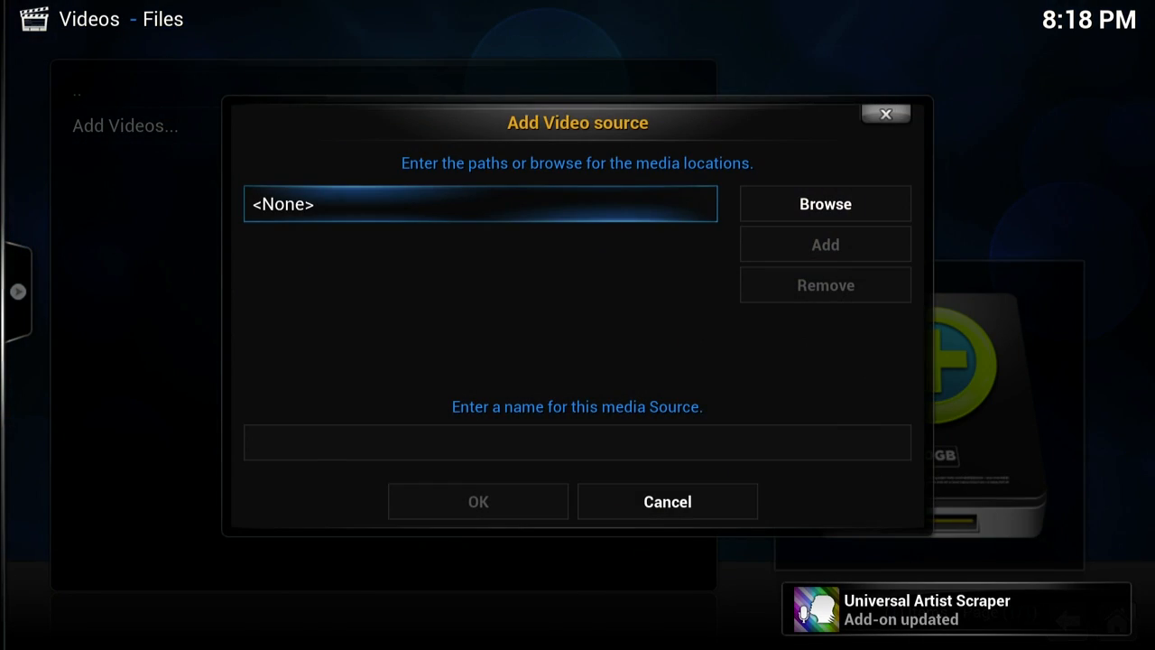
left_click(823, 202)
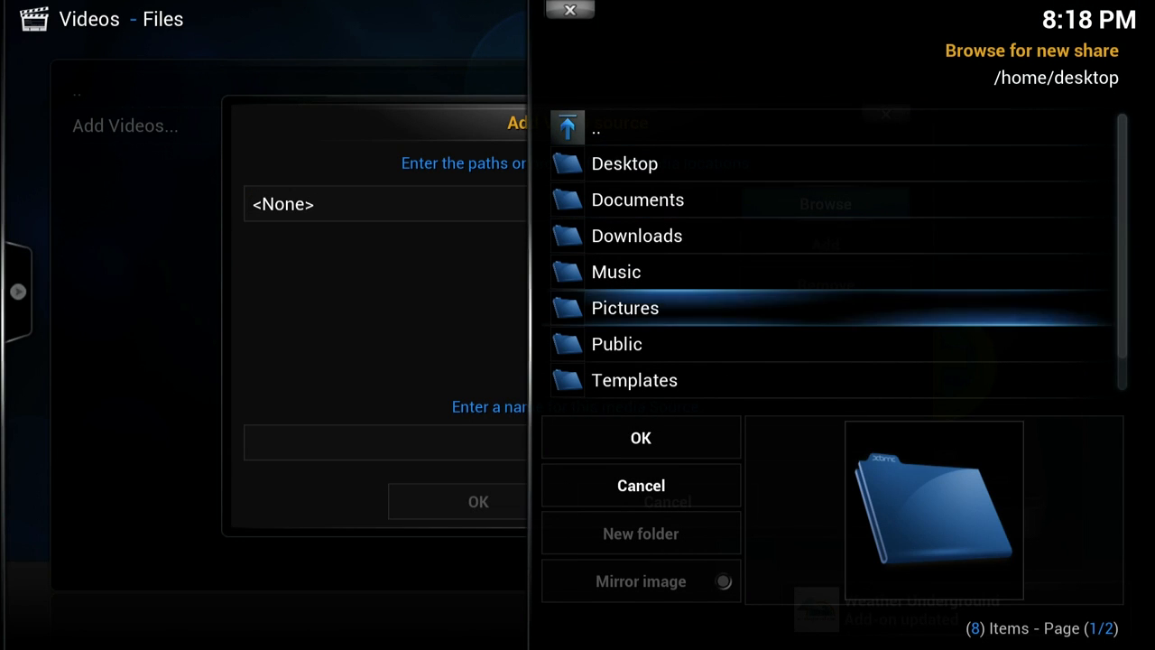
scroll("down", 3)
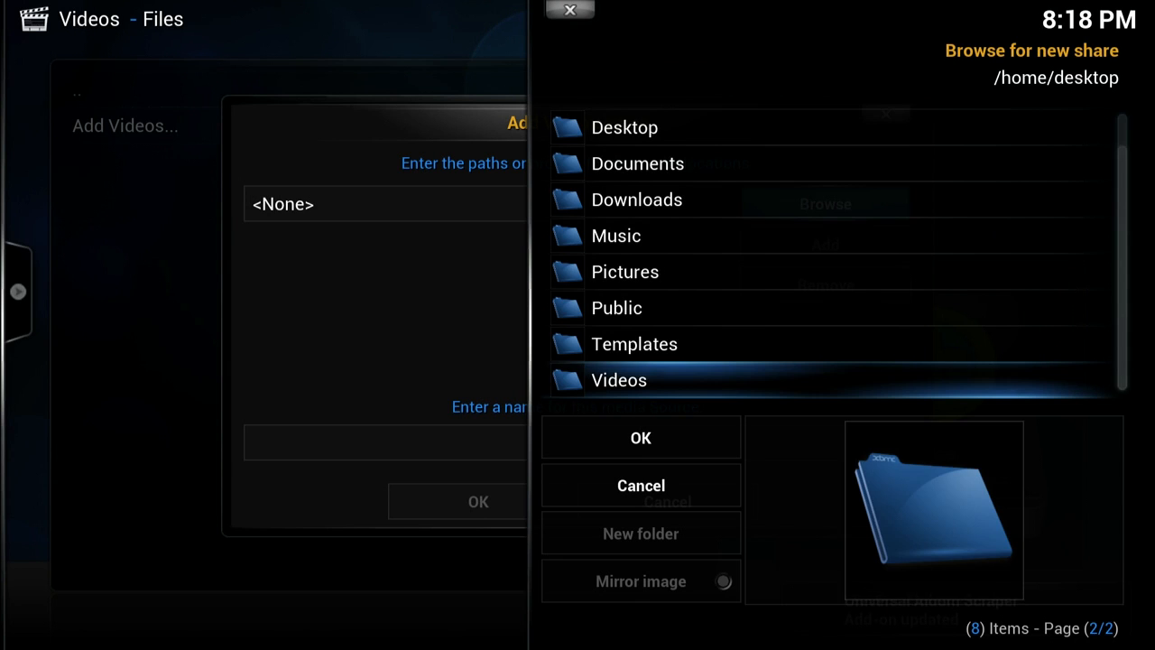
double_click(619, 379)
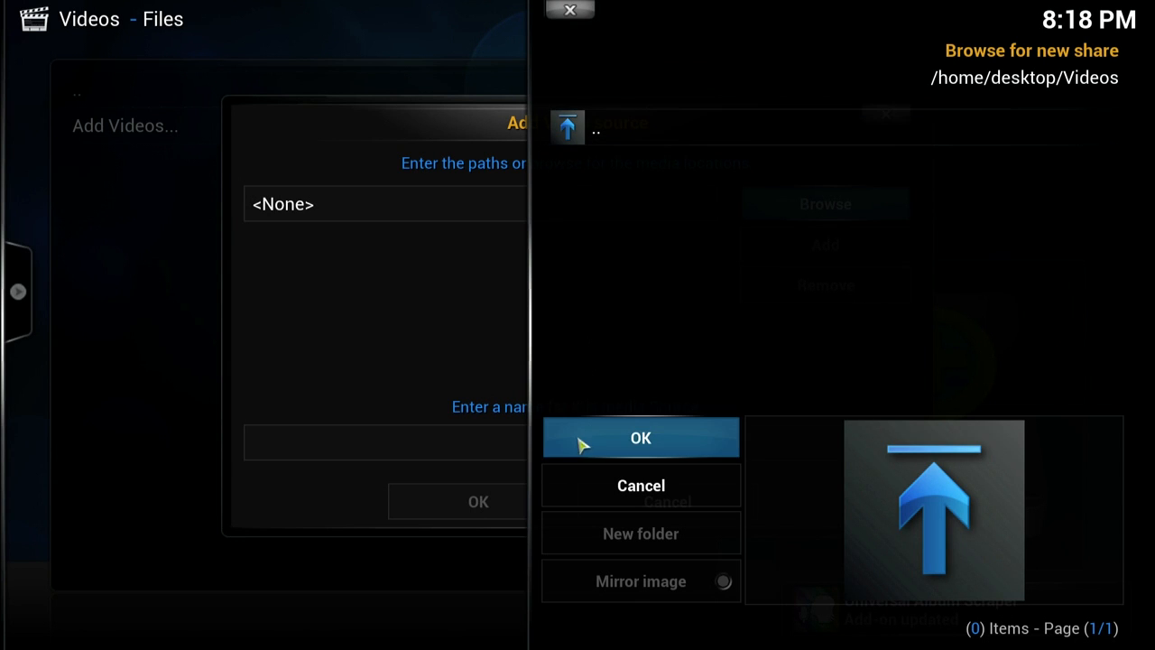
left_click(641, 437)
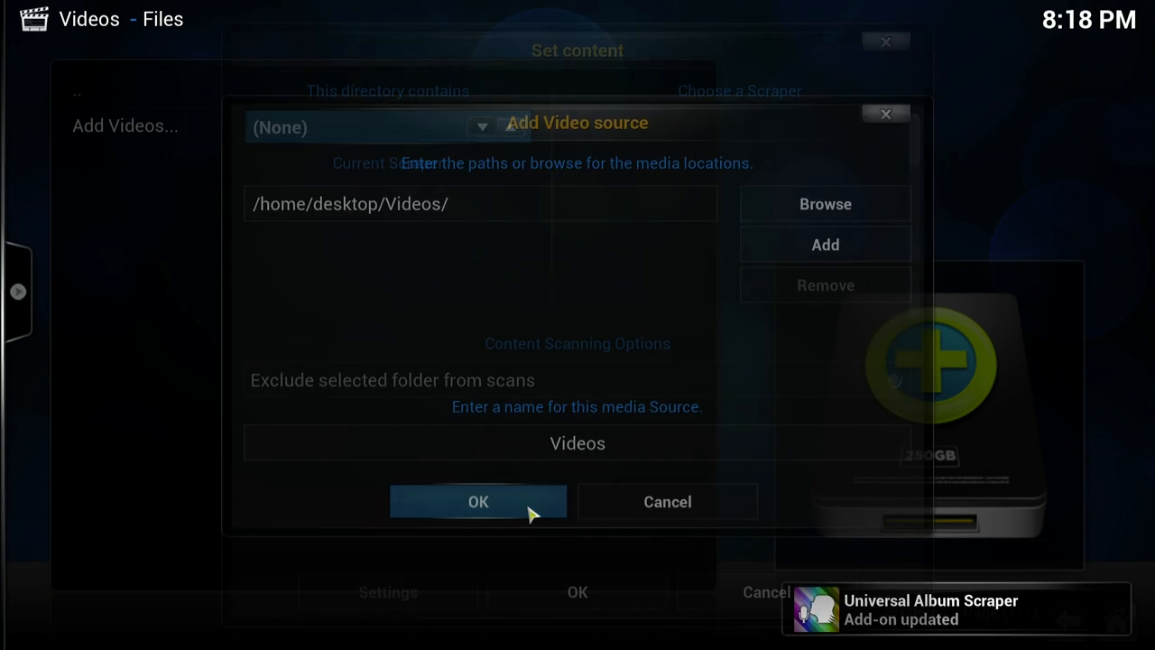
left_click(476, 501)
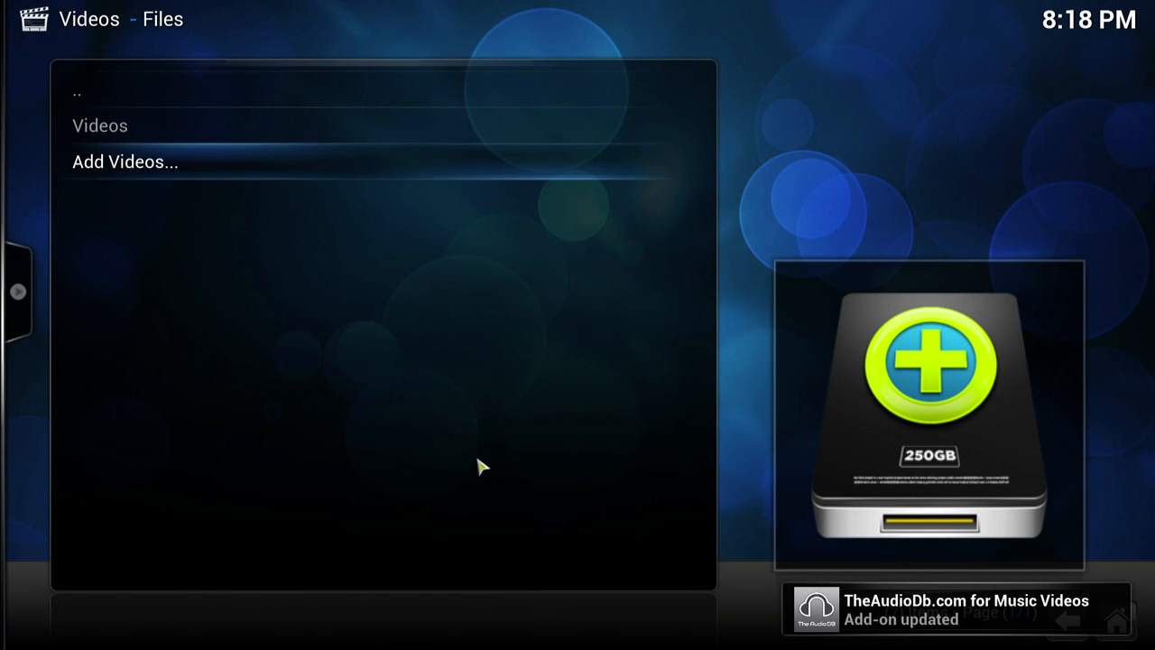
Step: Play big_buck_bunny_720p_h264.mov from Videos, stop it, quit XBMC and type exit in the terminal
left_click(99, 126)
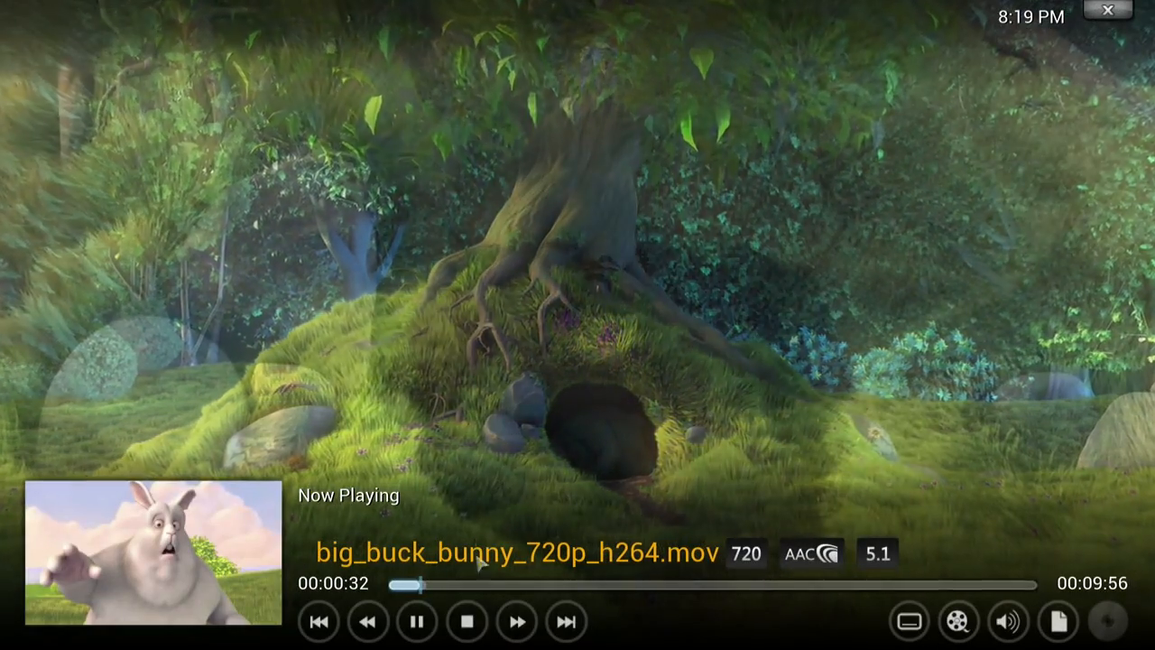
left_click(466, 620)
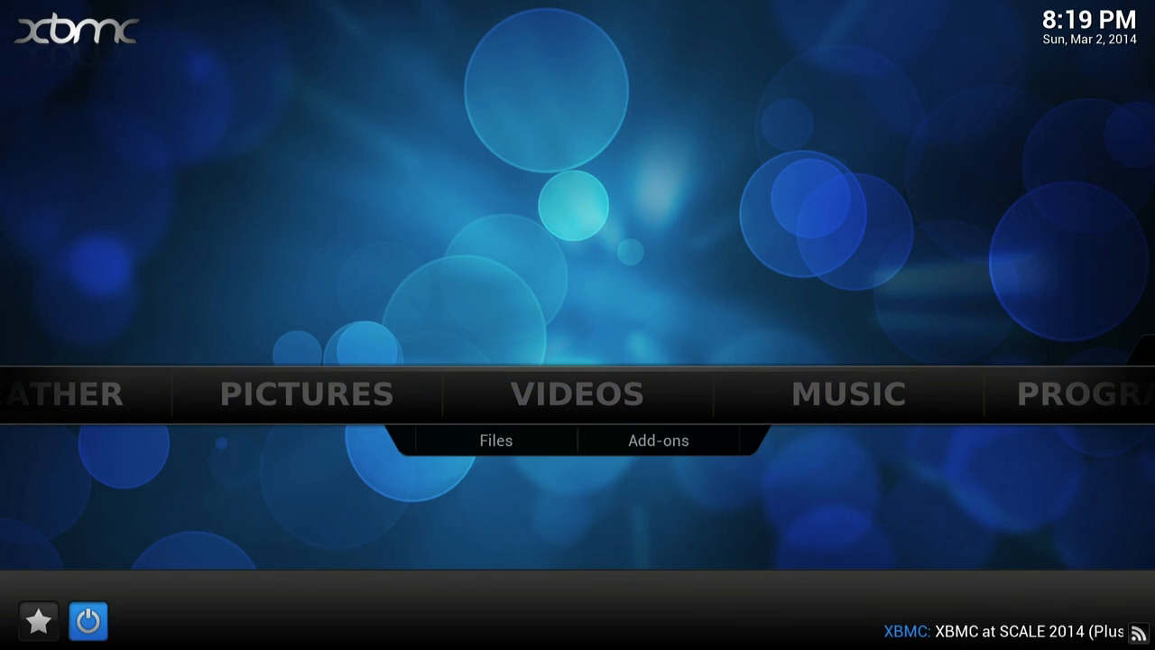
left_click(87, 621)
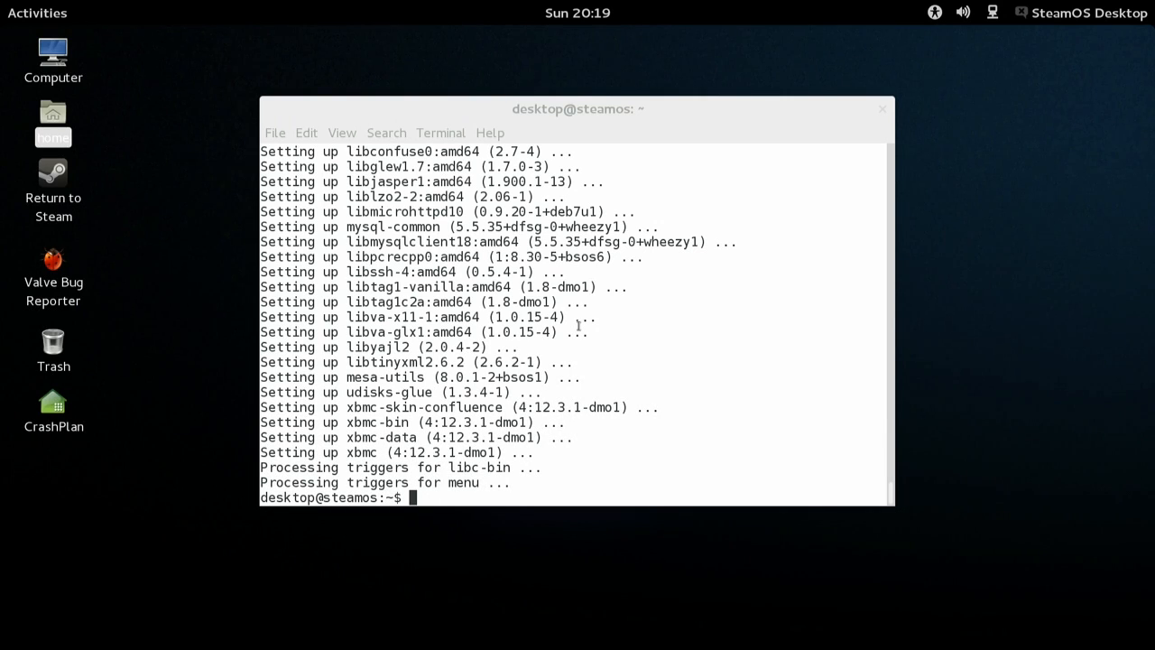
type("exit")
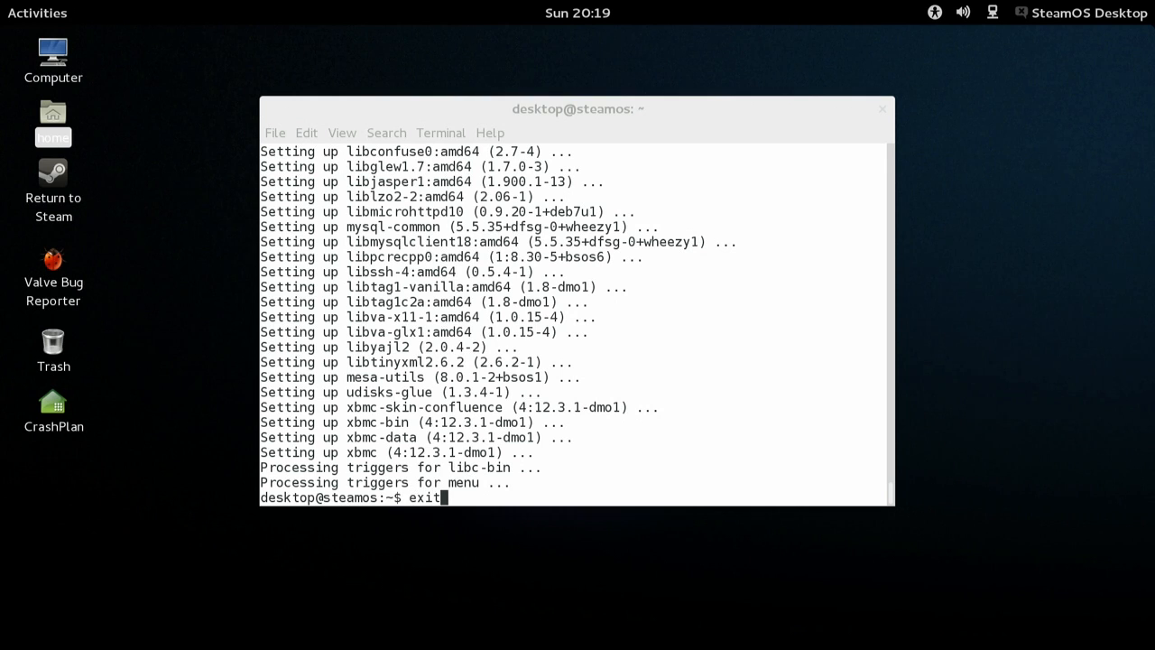